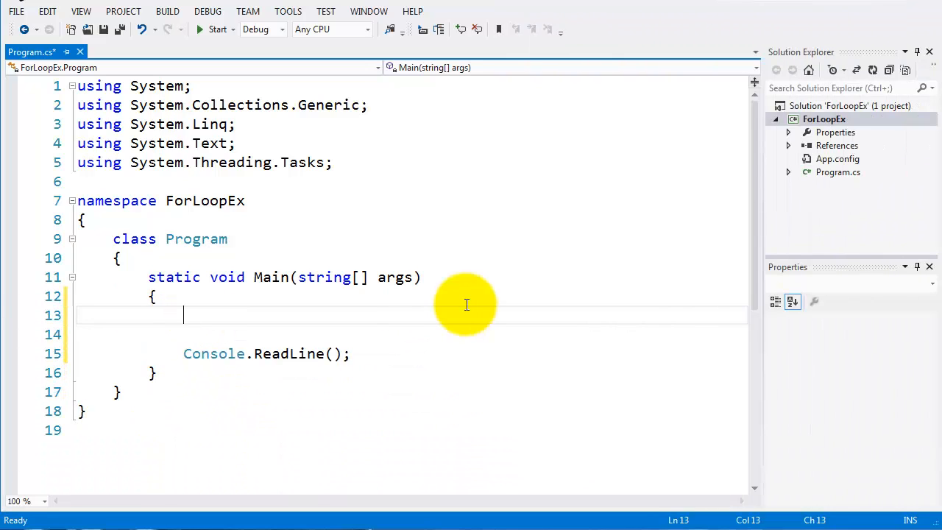
# - Declare 'int i;' at the start of Main and leave blank lines beneath it
pyautogui.write('int')
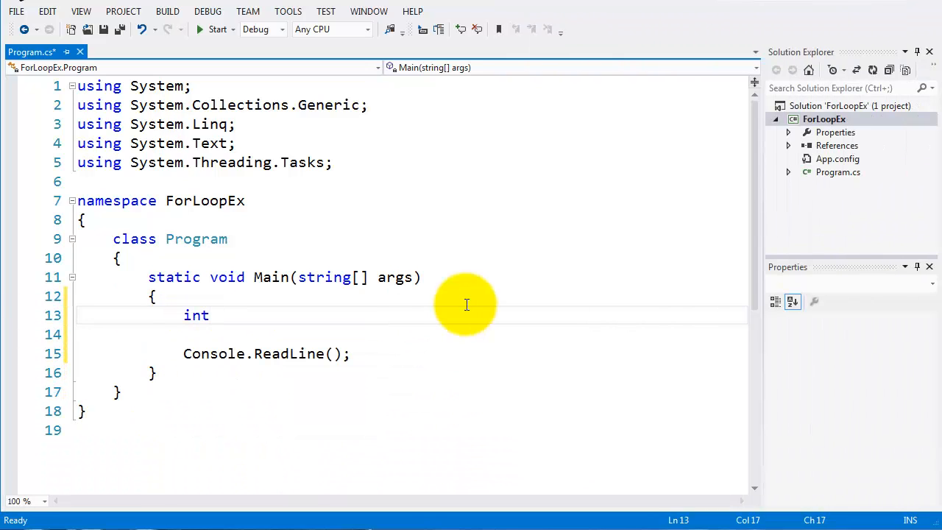
pyautogui.write('i')
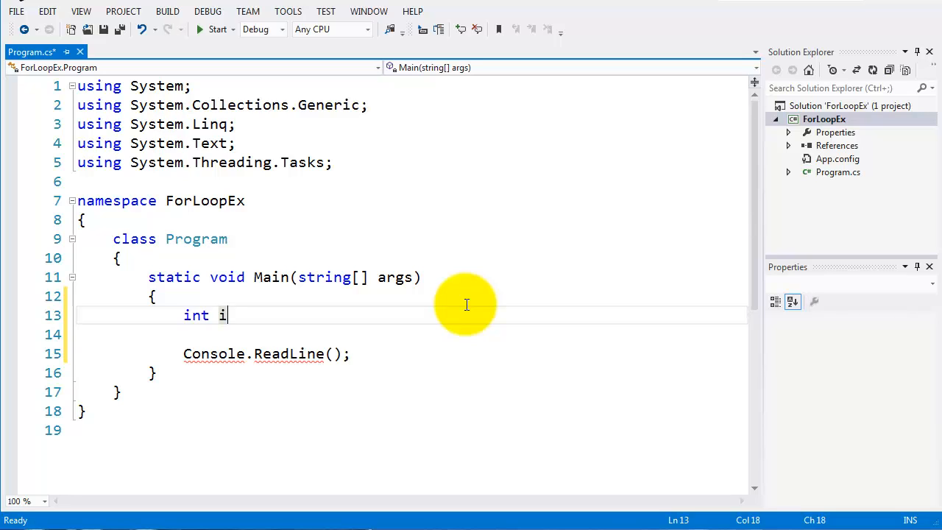
pyautogui.write(';')
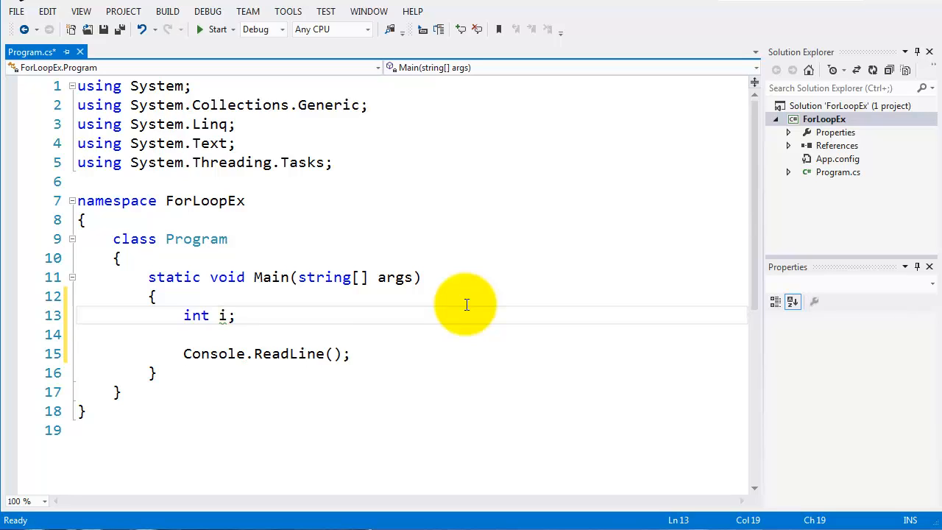
pyautogui.press('Enter')
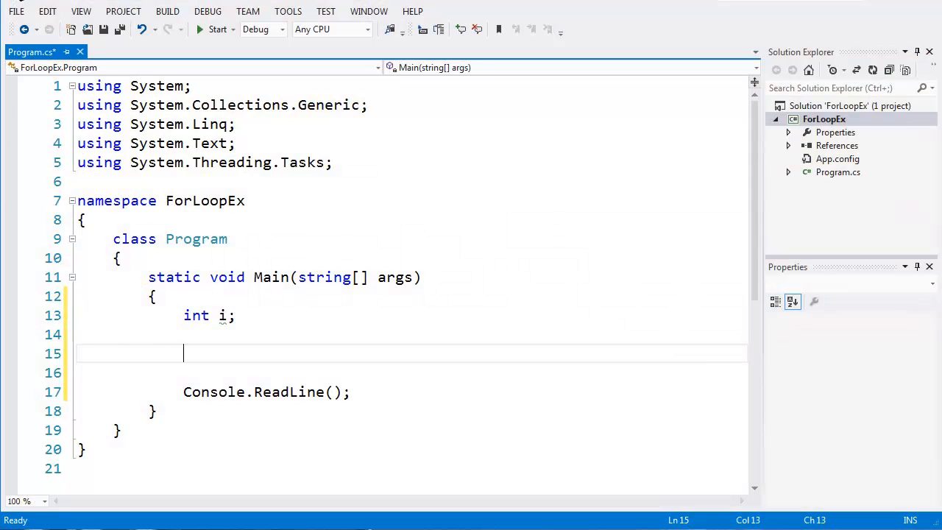
pyautogui.scroll(-3)
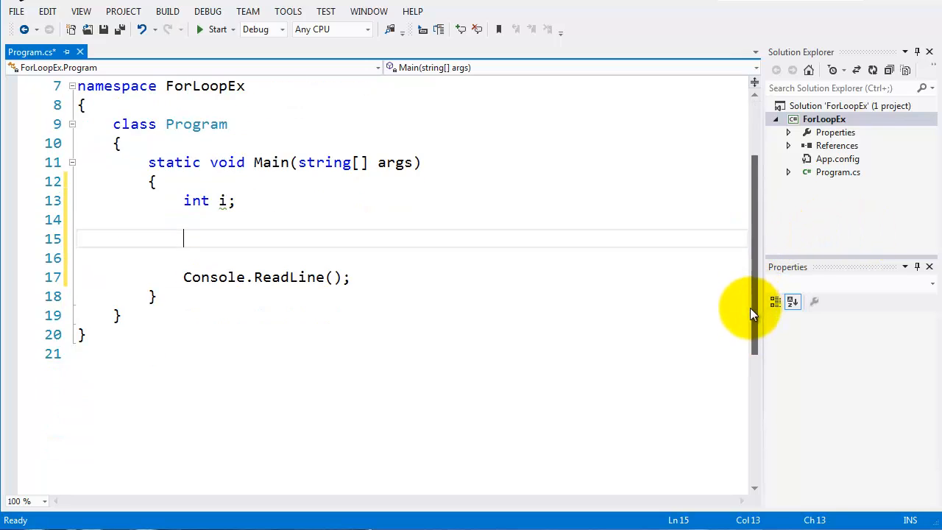
pyautogui.scroll(-3)
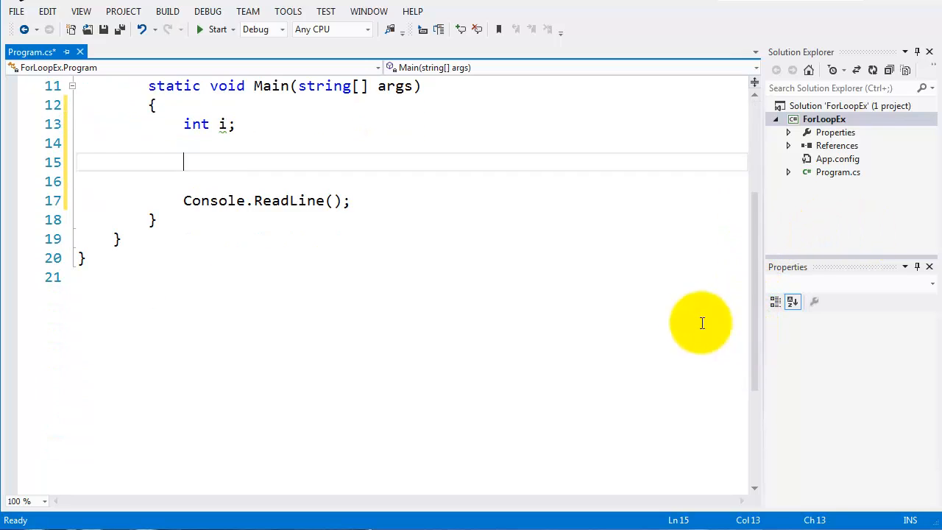
pyautogui.moveTo(766, 238)
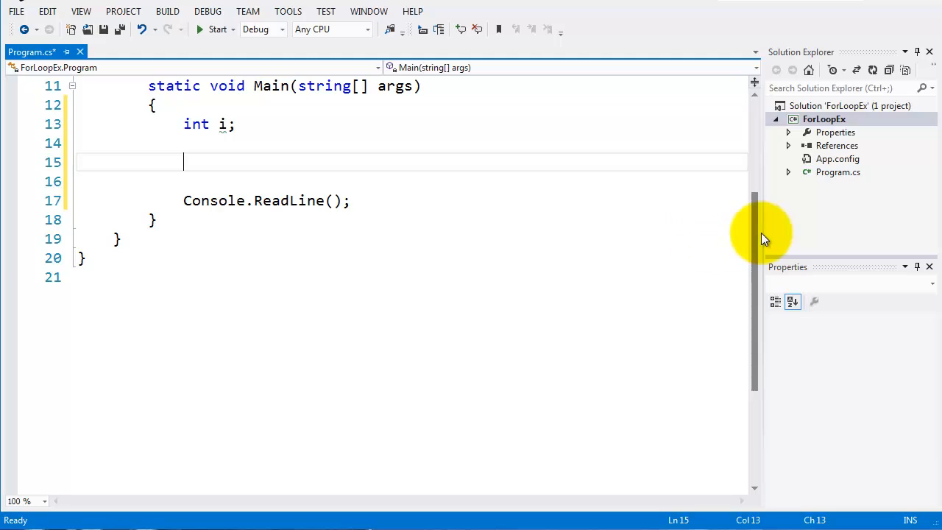
# - Write the loop header for (i = 0; i < 20; i++) and place the cursor in its empty body
pyautogui.write('for (')
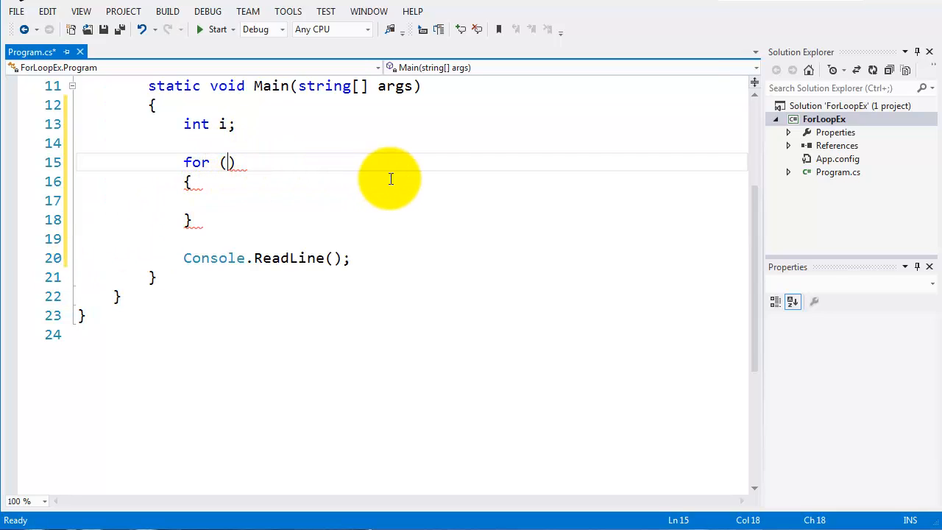
pyautogui.write('i')
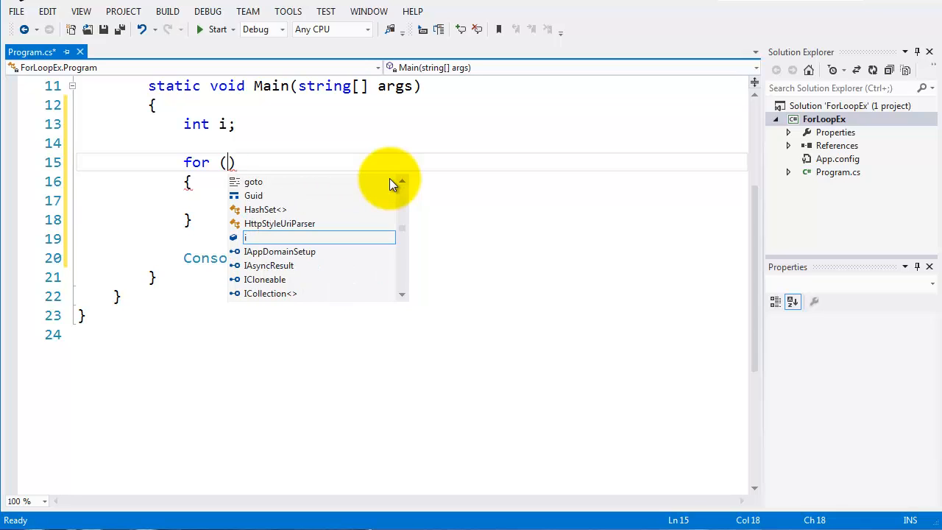
pyautogui.write('i')
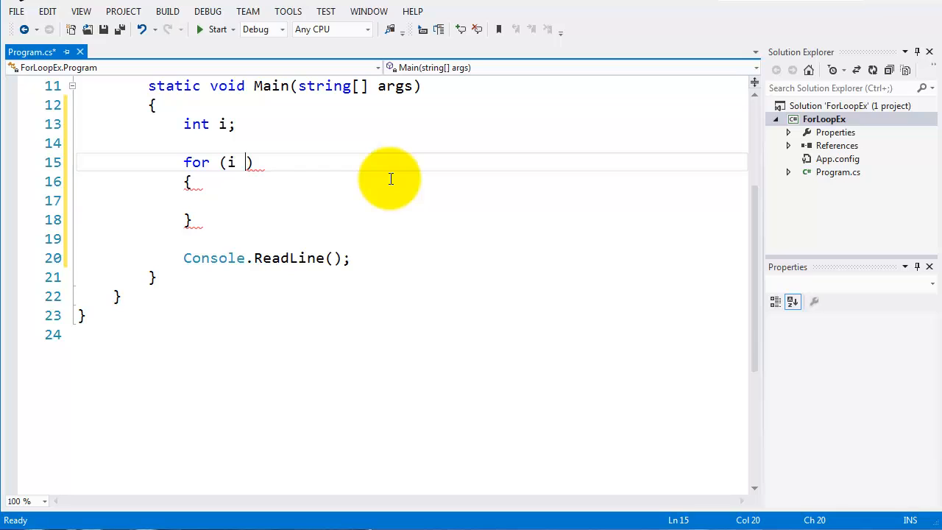
pyautogui.write('= 0;')
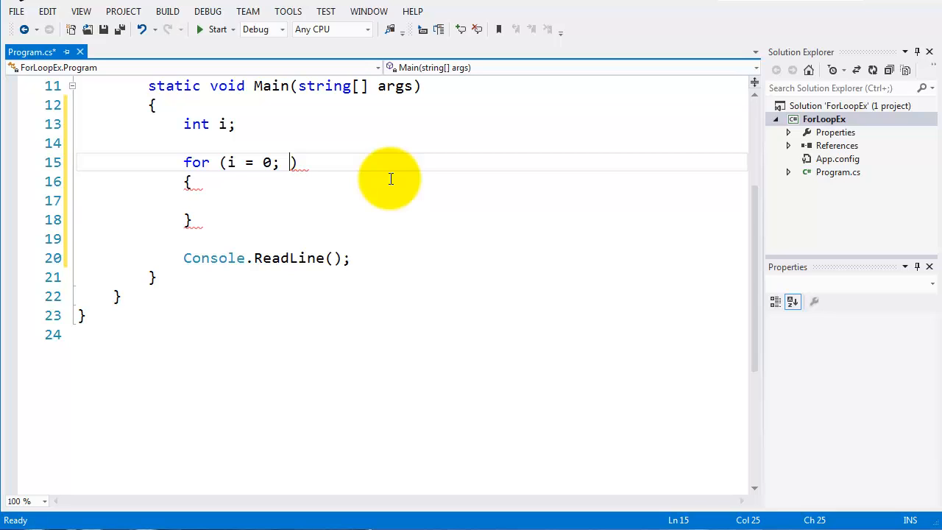
pyautogui.write('i')
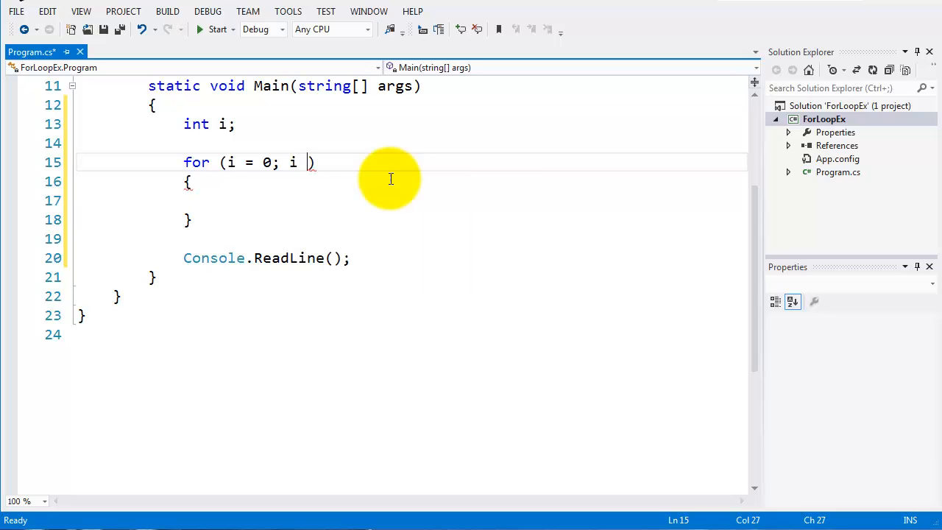
pyautogui.write('<')
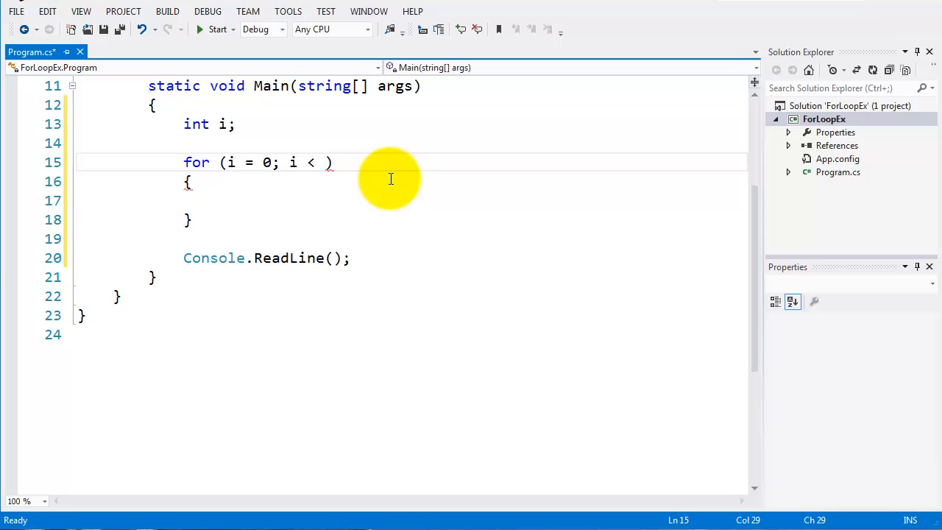
pyautogui.write('20;')
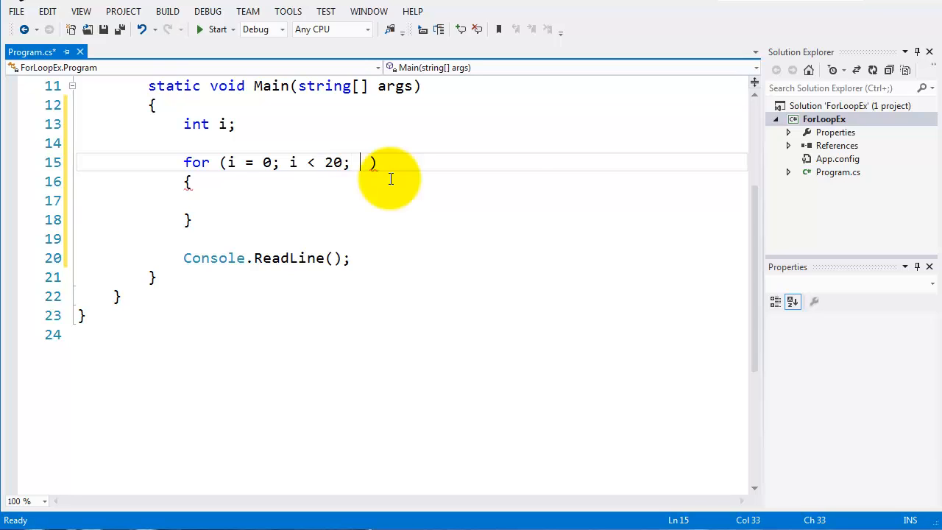
pyautogui.write('i++')
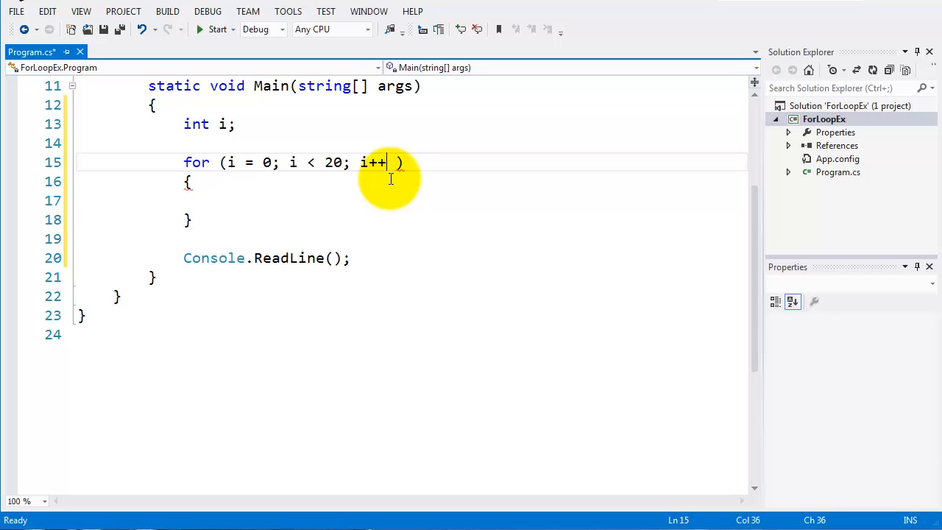
pyautogui.click(235, 200)
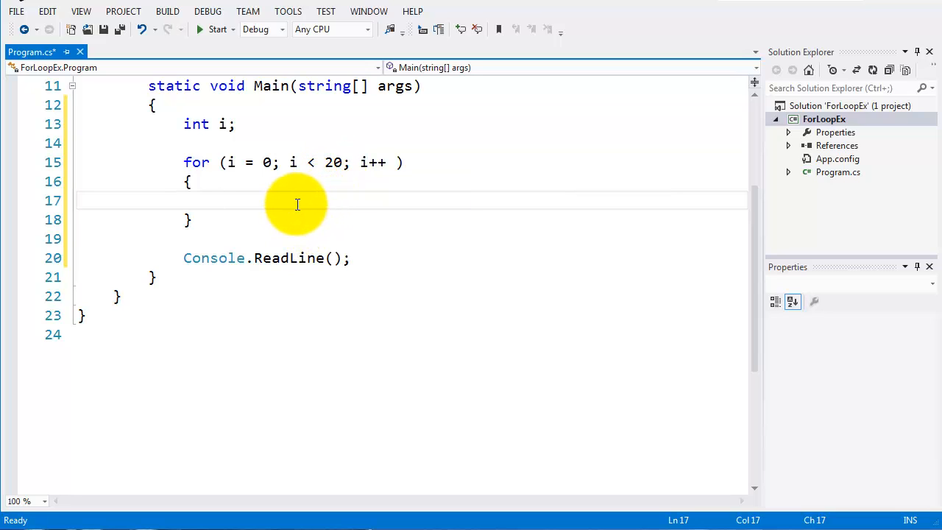
# - Fill the loop body with Console.WriteLine("loop number {0}", i);
pyautogui.write('C')
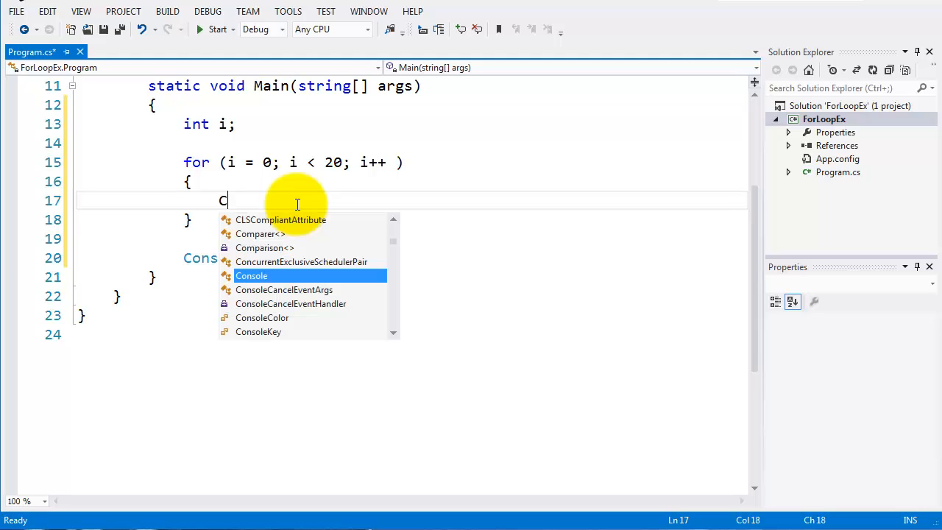
pyautogui.write('onsole')
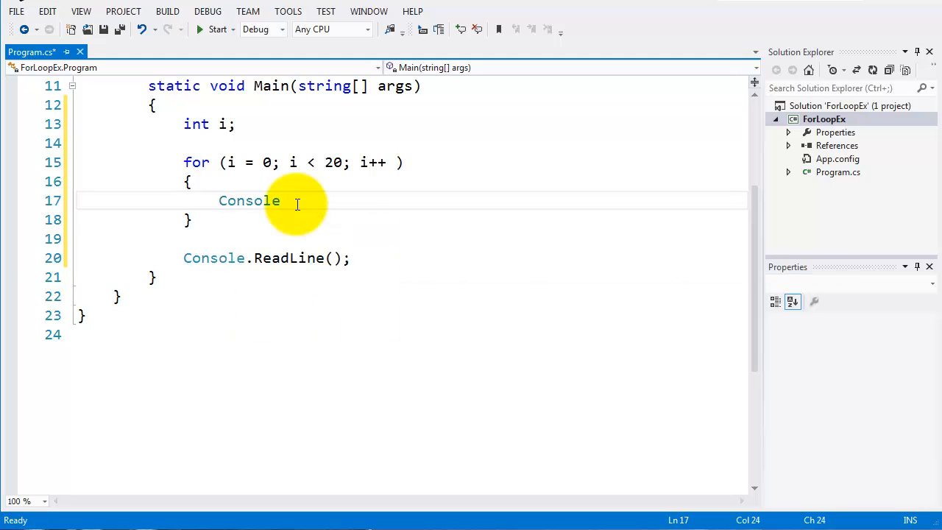
pyautogui.write('.WriteLine(')
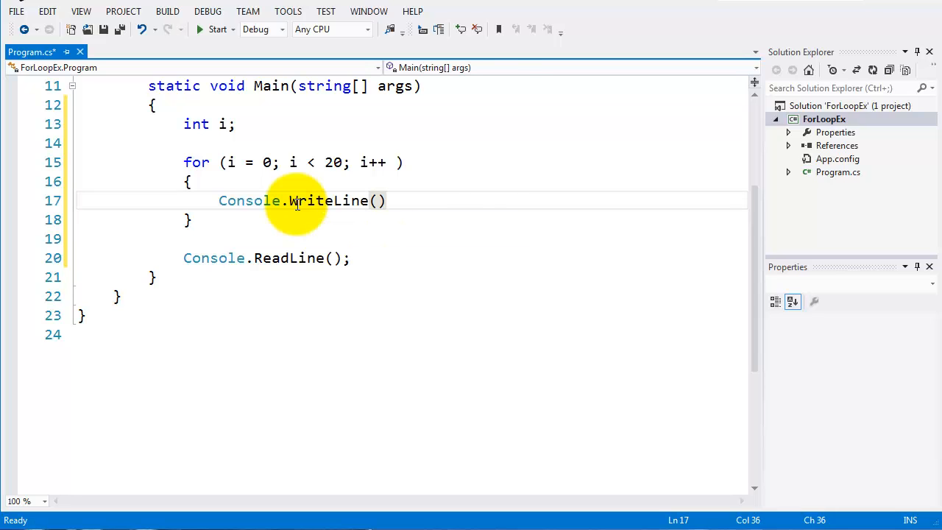
pyautogui.write(';')
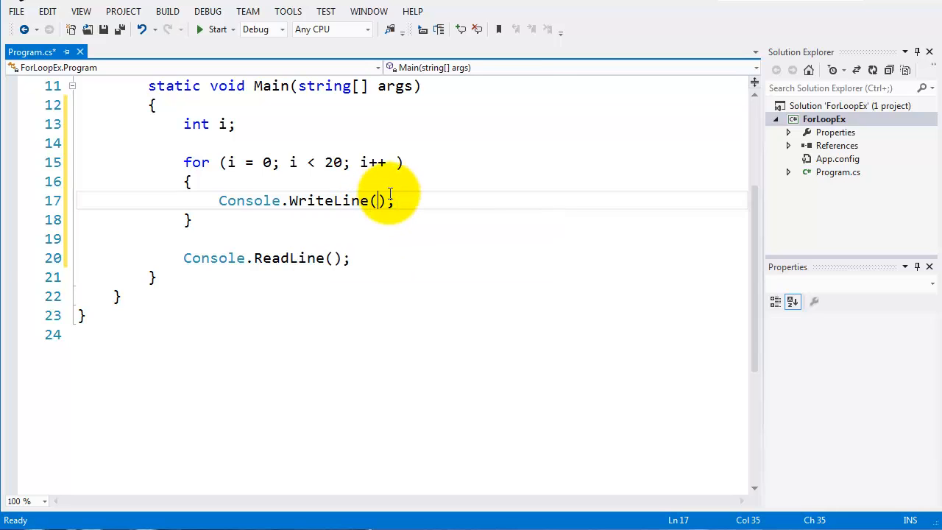
pyautogui.write('"')
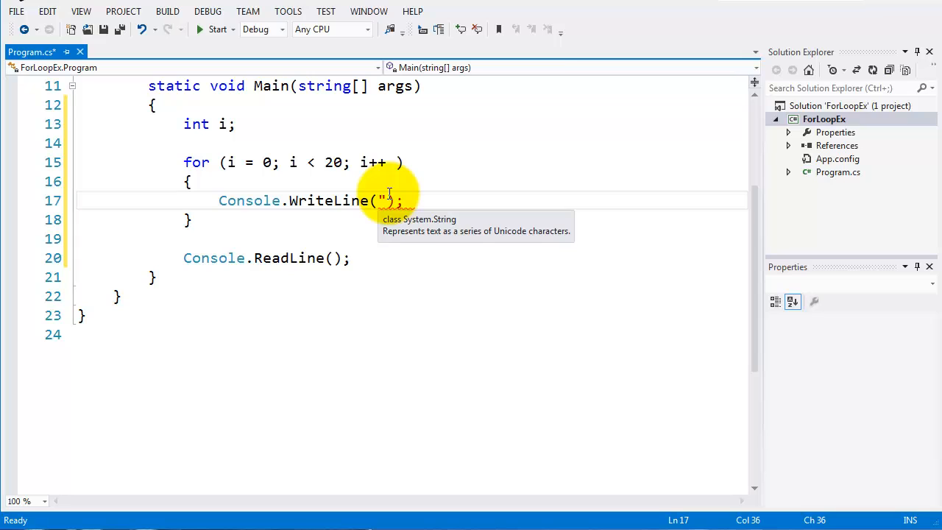
pyautogui.write('loop')
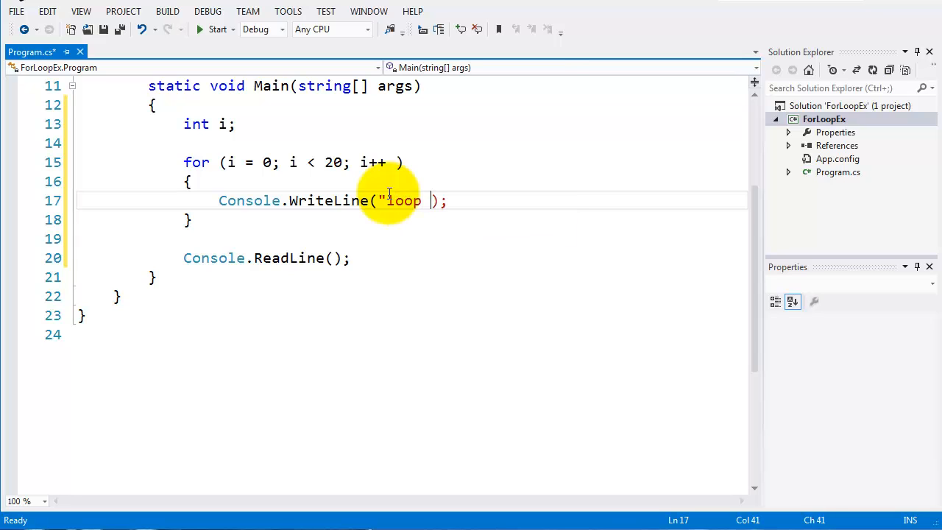
pyautogui.write('number')
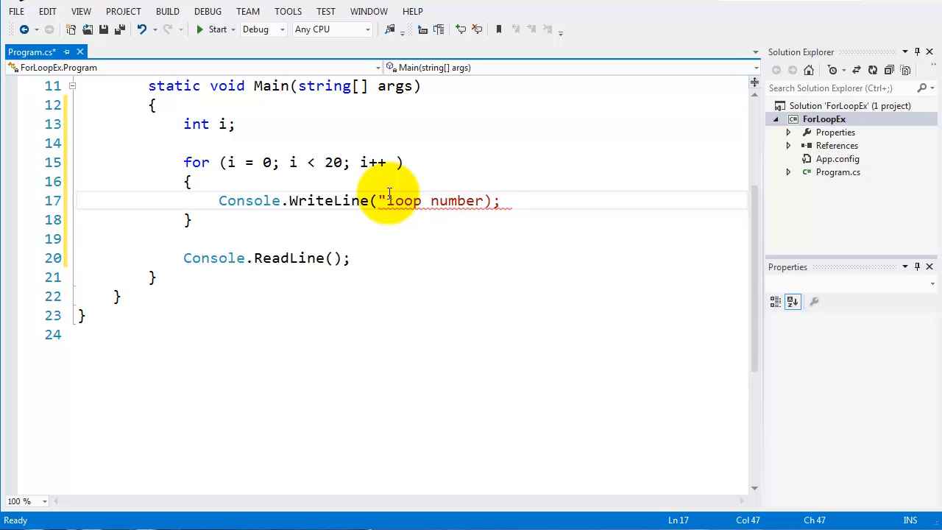
pyautogui.write('{0}')
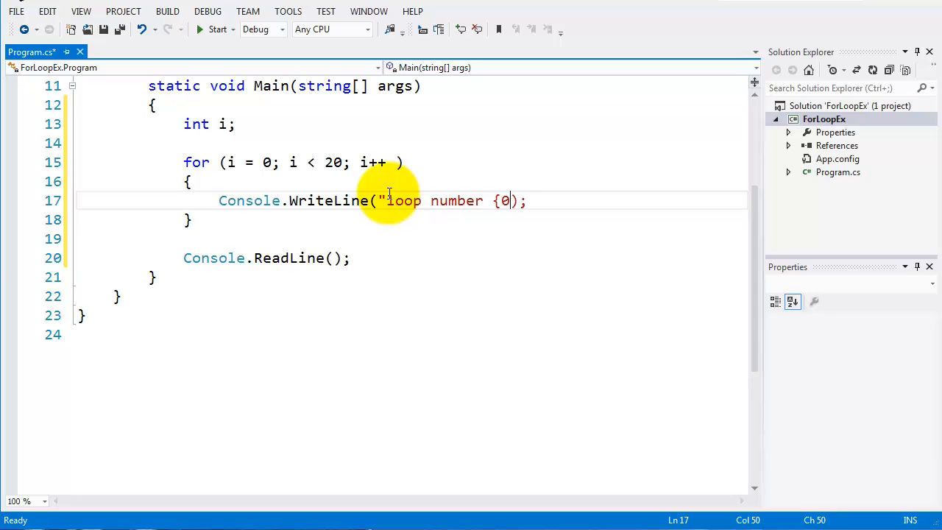
pyautogui.write('"')
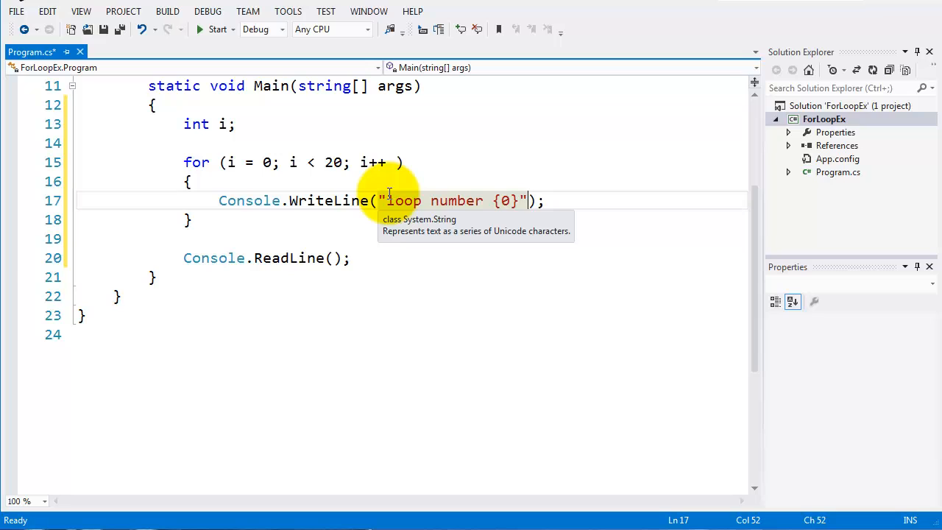
pyautogui.write('",')
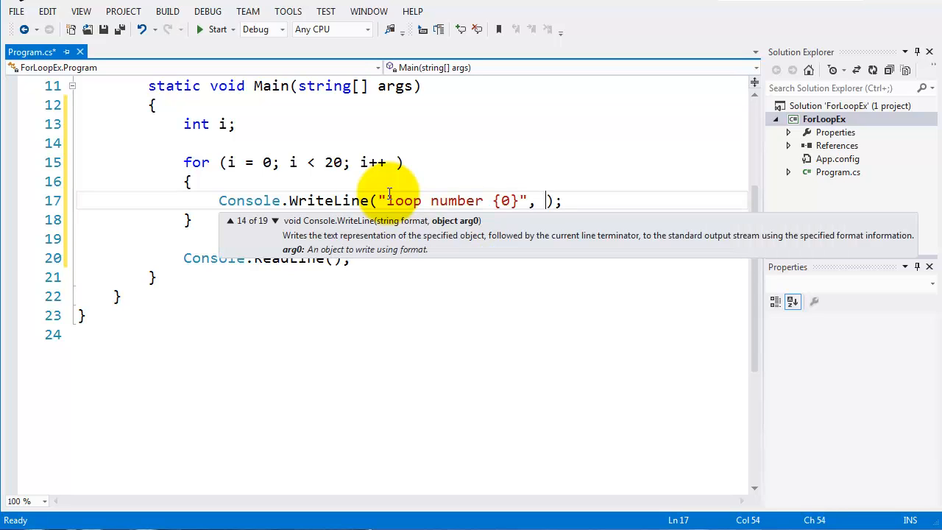
pyautogui.write('i')
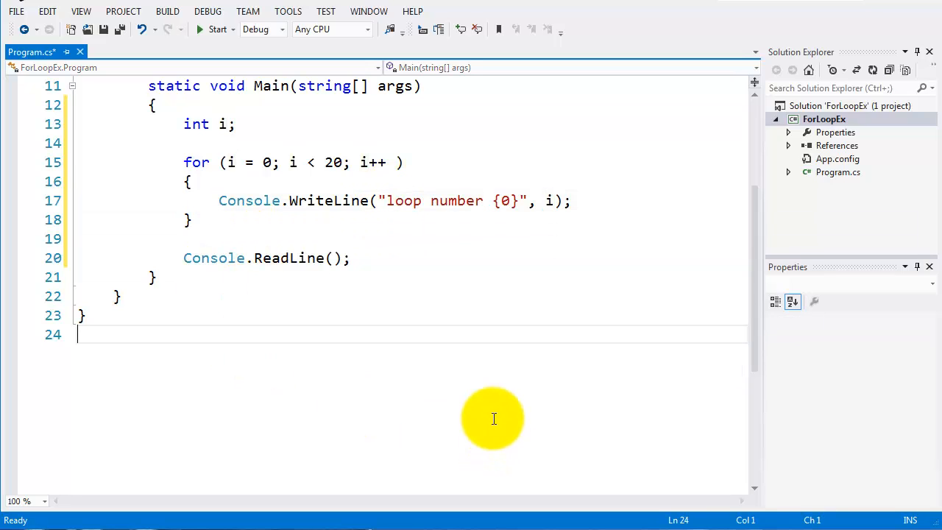
pyautogui.moveTo(433, 229)
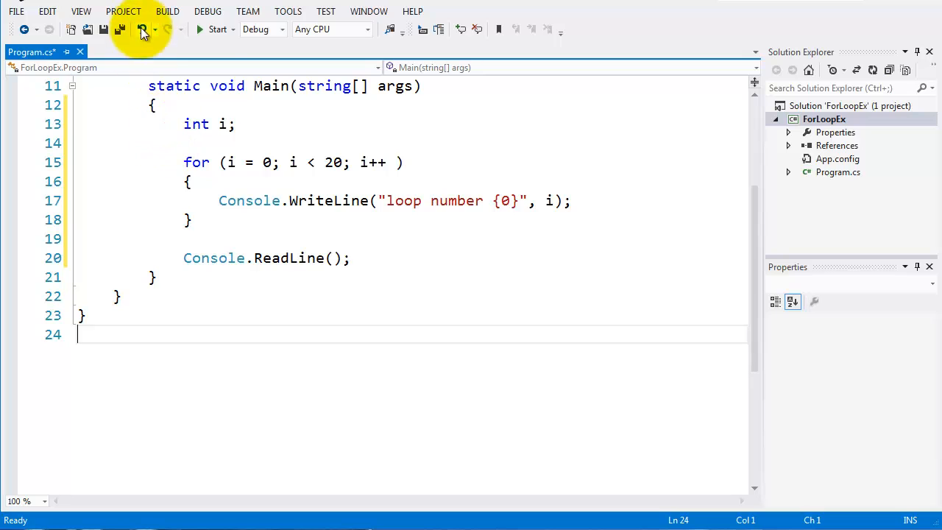
# - Build and run ForLoopEx with Start, then close the build Output pane
pyautogui.click(216, 29)
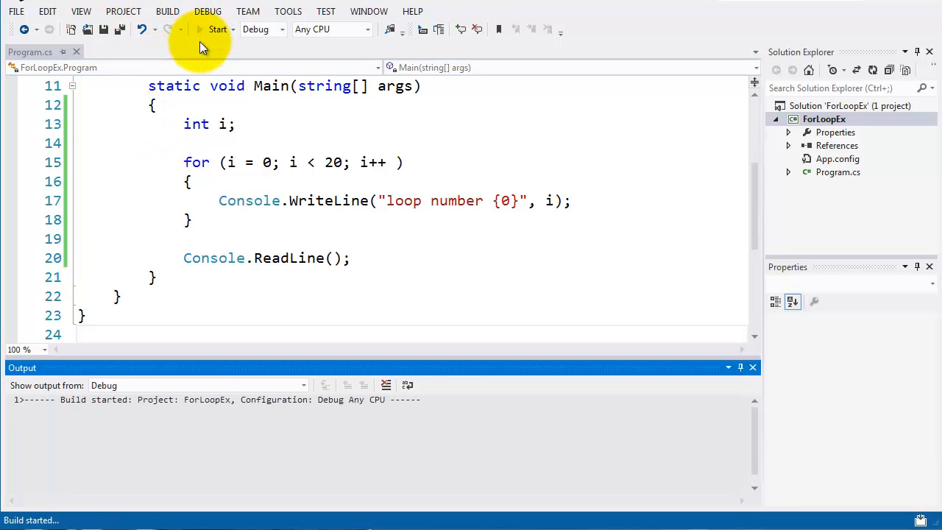
pyautogui.click(218, 30)
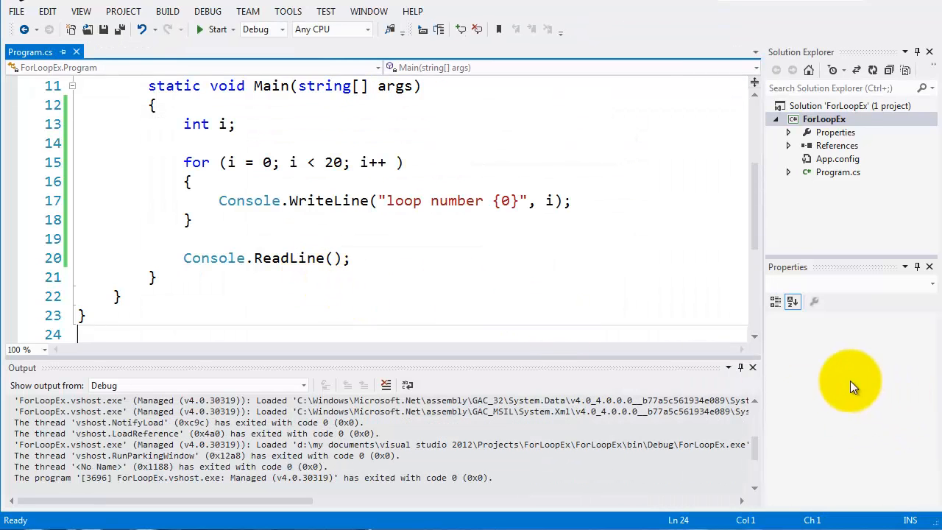
pyautogui.click(752, 367)
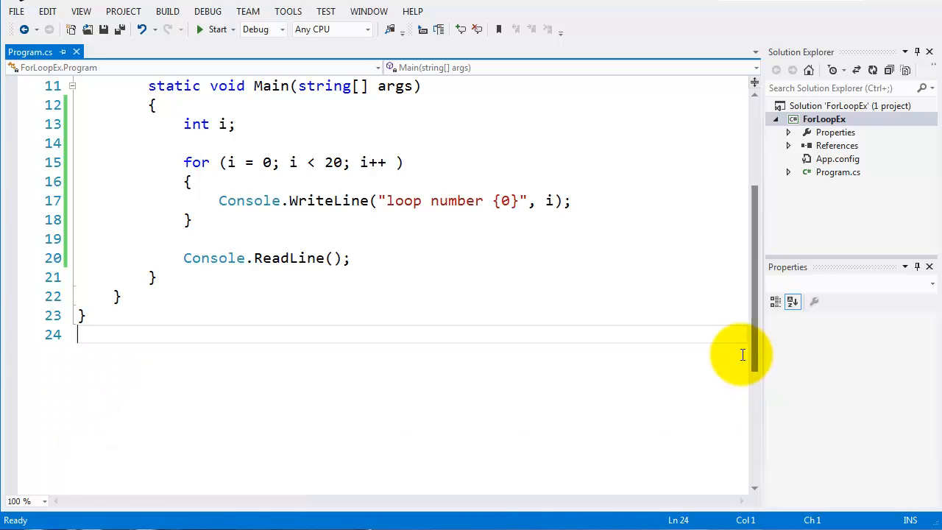
pyautogui.moveTo(636, 365)
pyautogui.write('L')
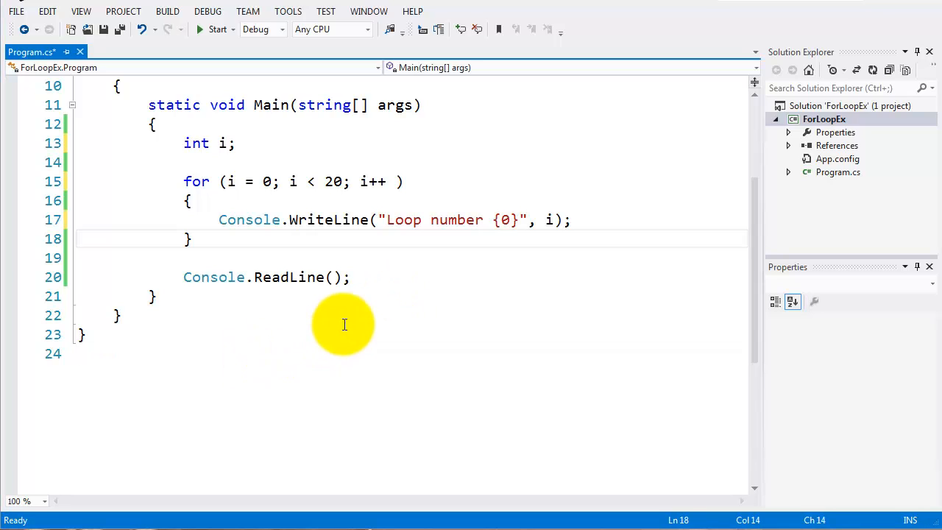
pyautogui.moveTo(250, 141)
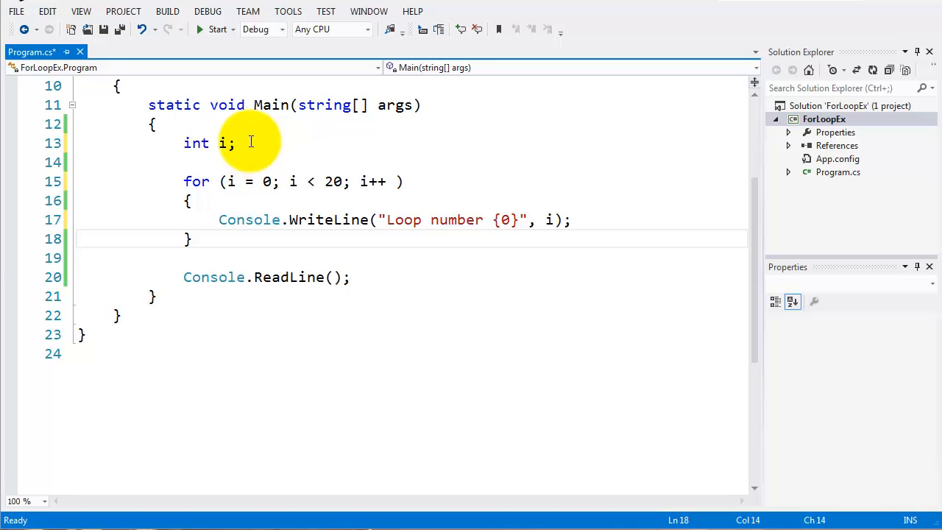
# - Add string name = "damien"; on a new line below int i;
pyautogui.press('enter')
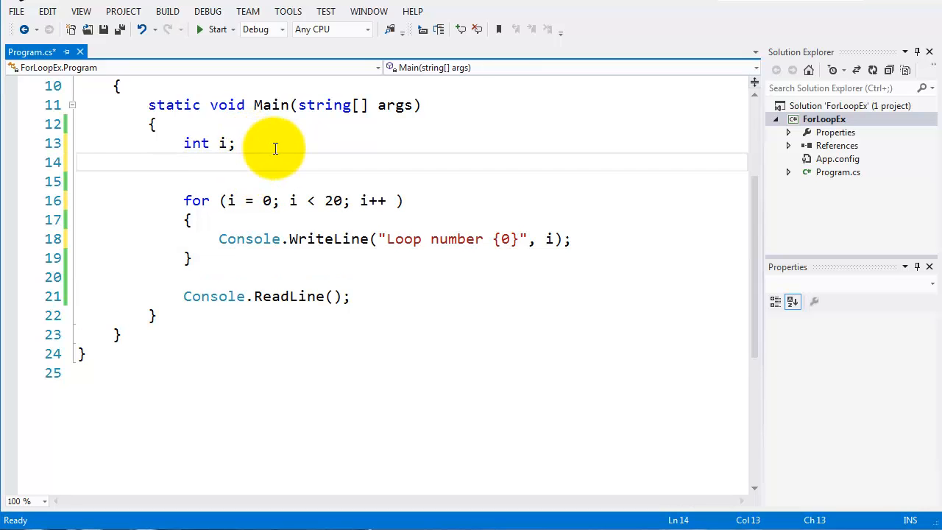
pyautogui.write('string')
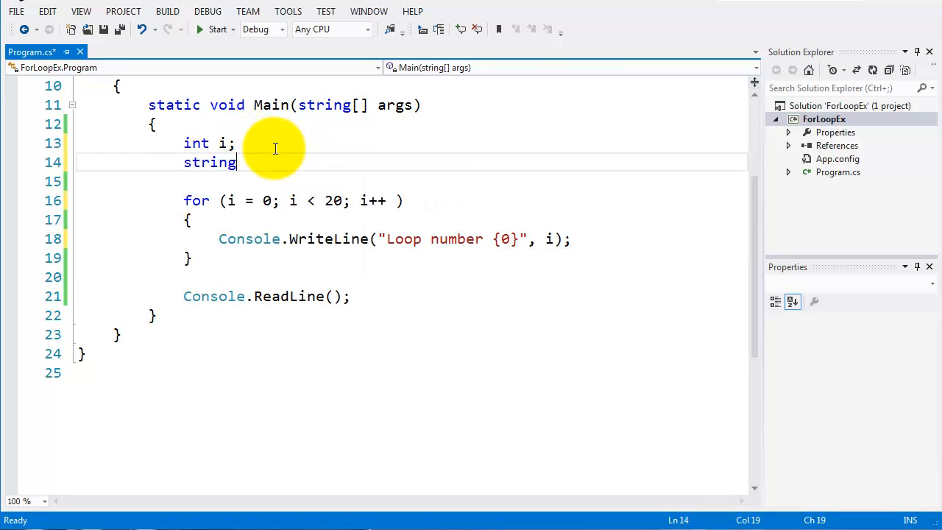
pyautogui.write('name =')
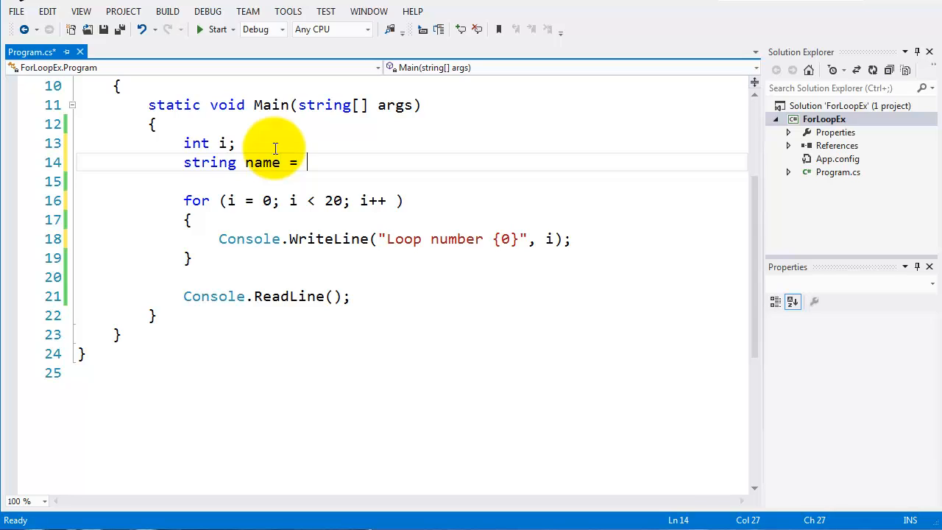
pyautogui.write('"da')
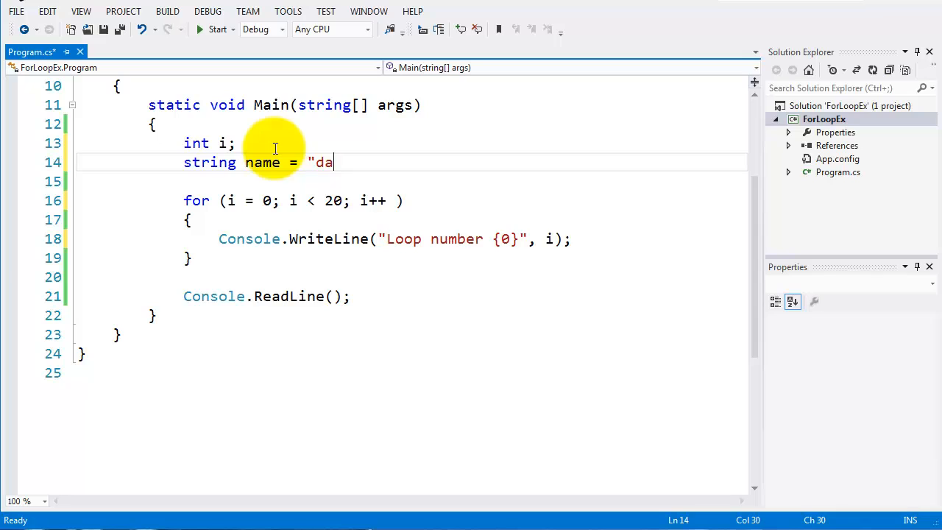
pyautogui.write('mien"')
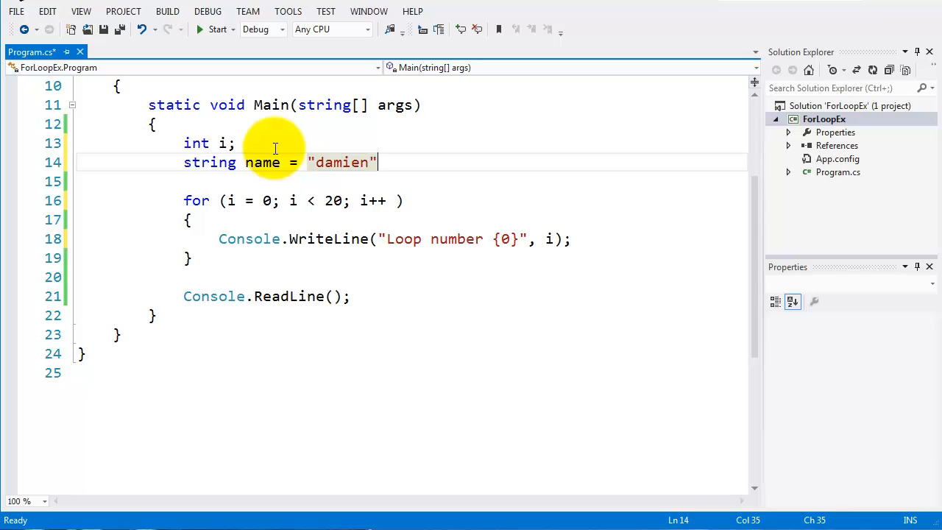
pyautogui.write(';')
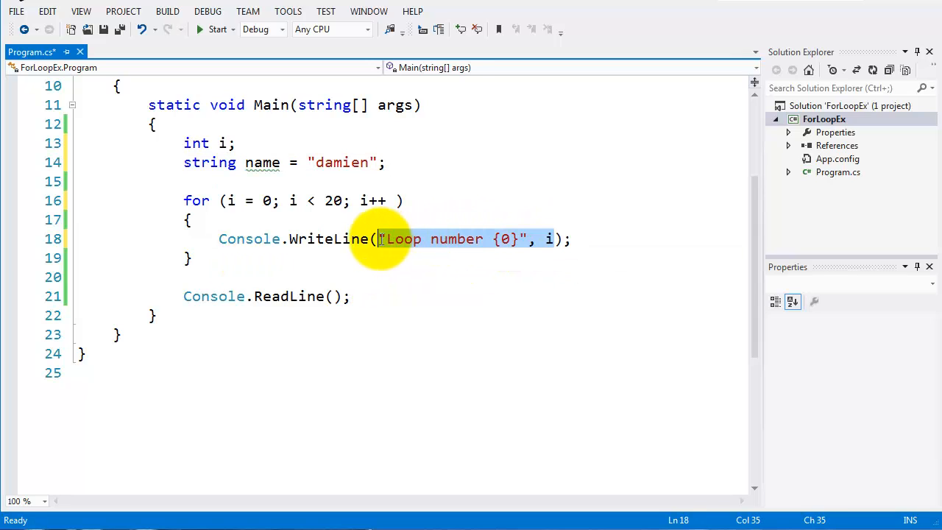
# - Change the loop condition to i < name.Length and the WriteLine argument to name[i]
pyautogui.press('Delete')
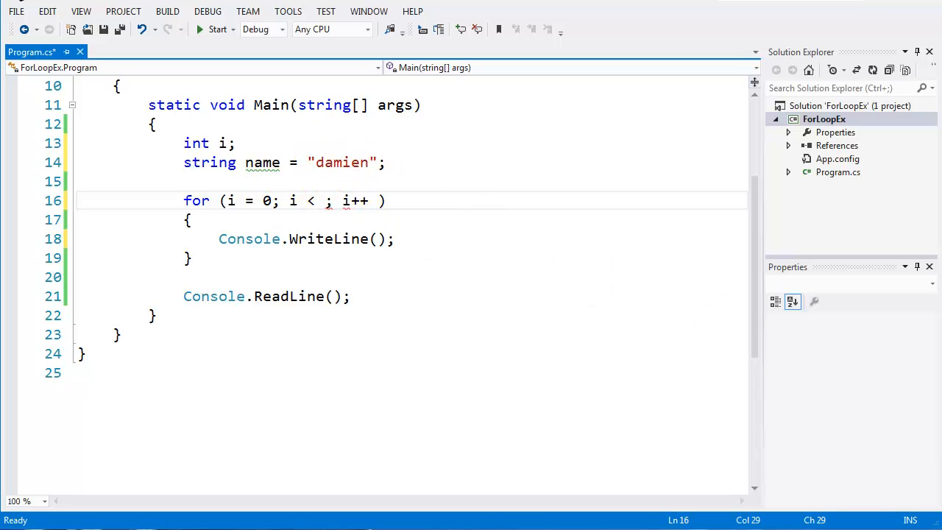
pyautogui.write('name')
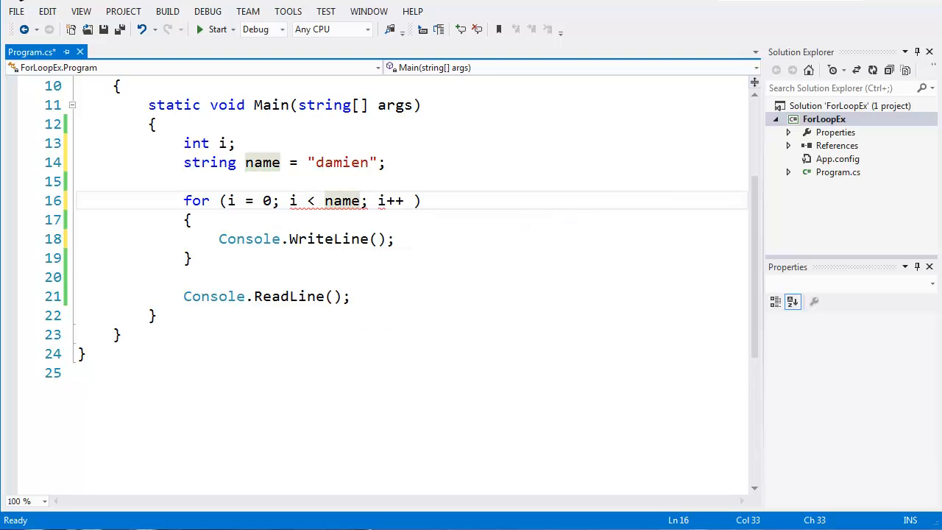
pyautogui.write('.Length')
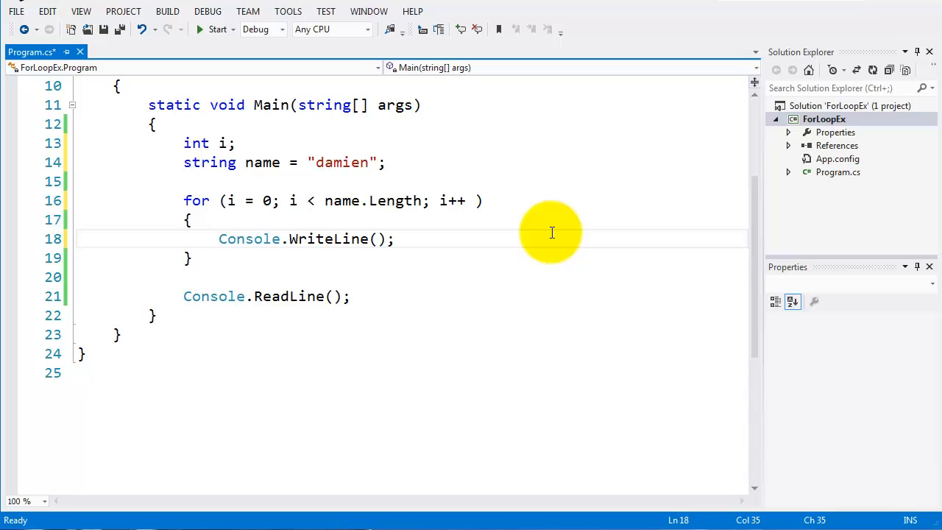
pyautogui.write('name')
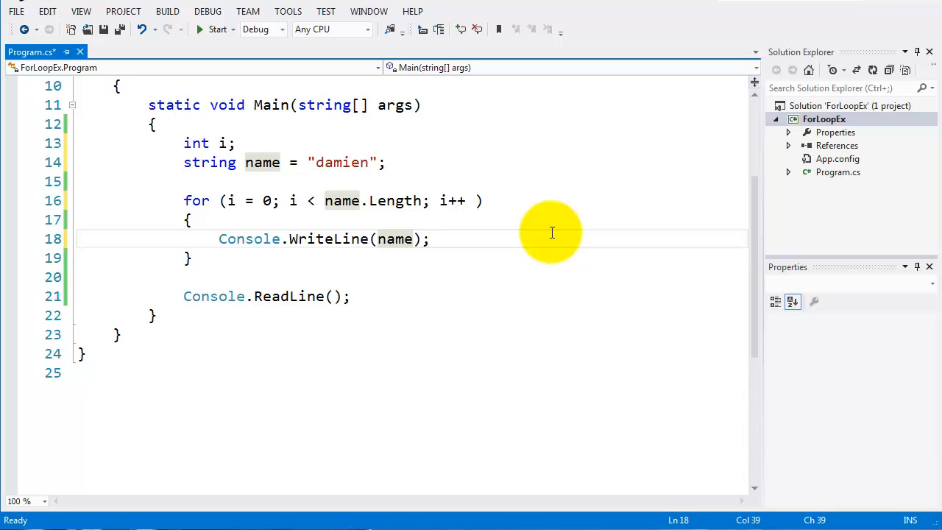
pyautogui.write('[]')
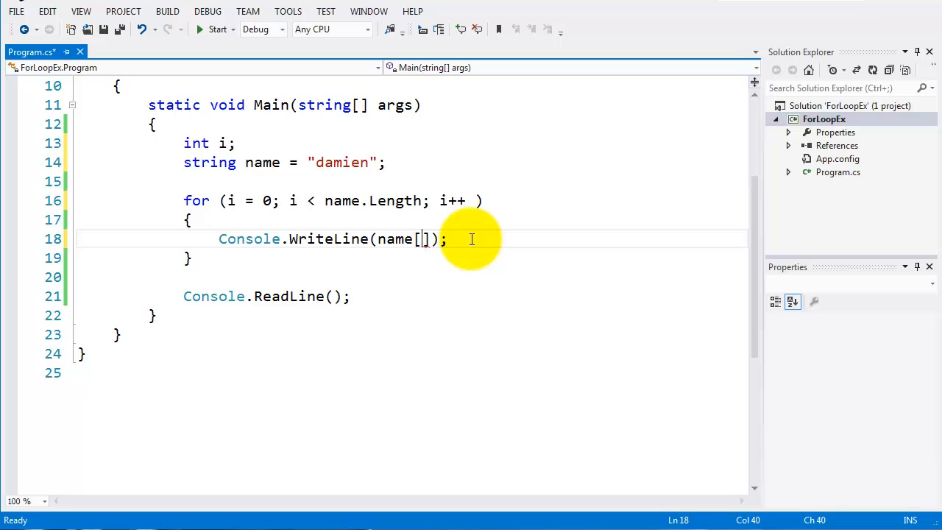
pyautogui.write('i')
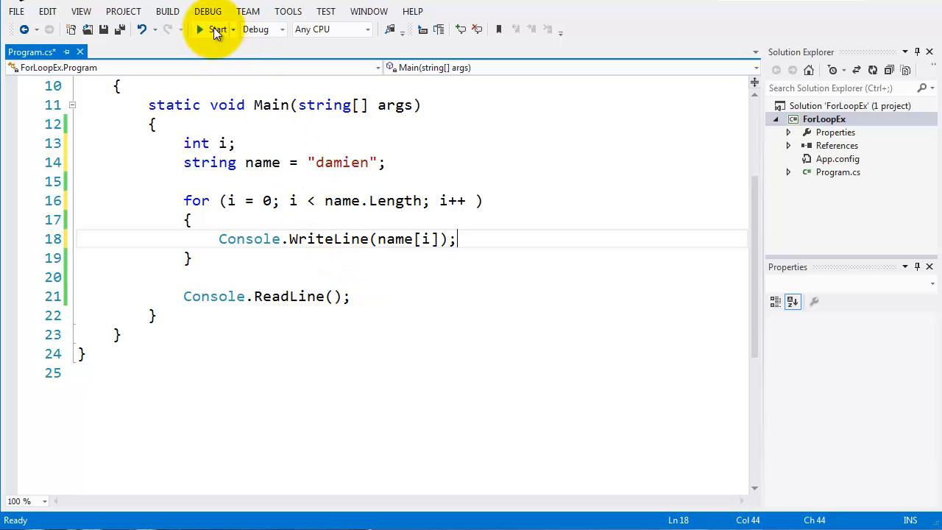
# - Run the program to see damien's letters printed one per line, then close the console
pyautogui.click(216, 30)
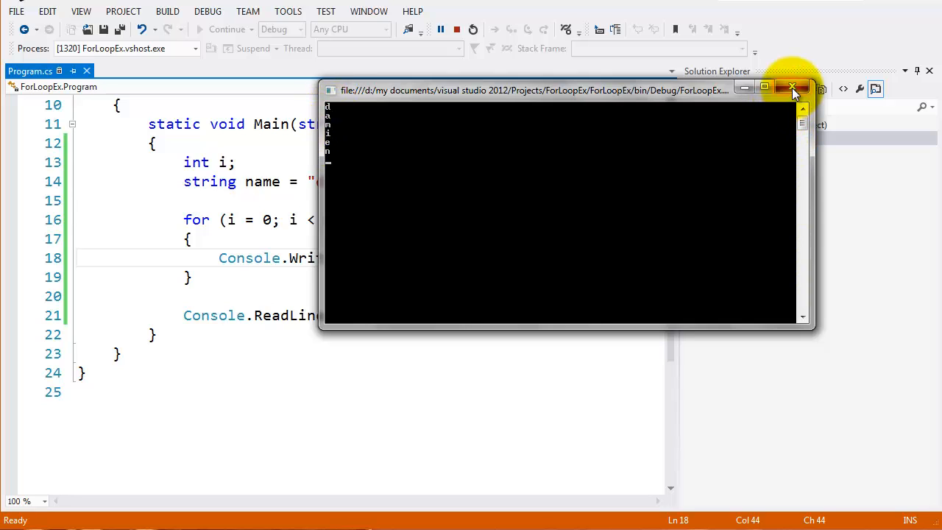
pyautogui.click(794, 88)
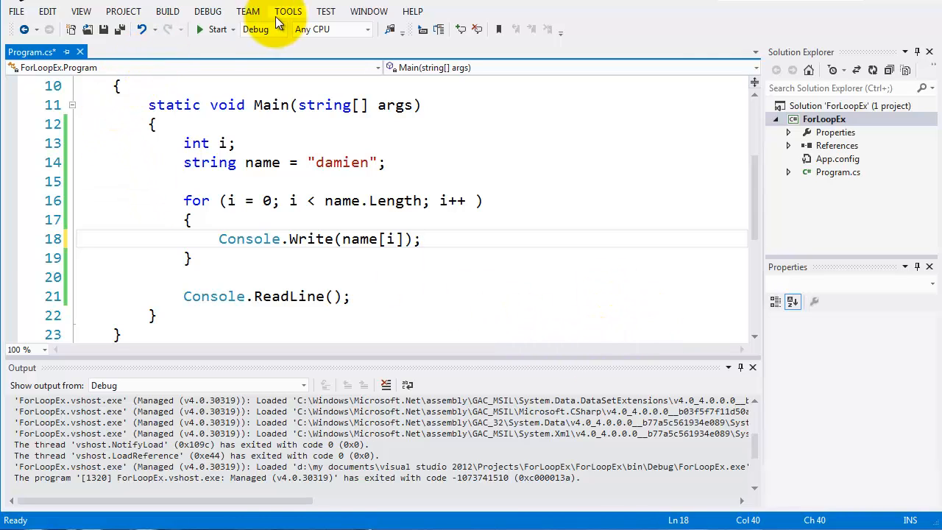
# - Rerun with Console.Write so the console shows damien on one line, moving the window below the code
pyautogui.click(218, 30)
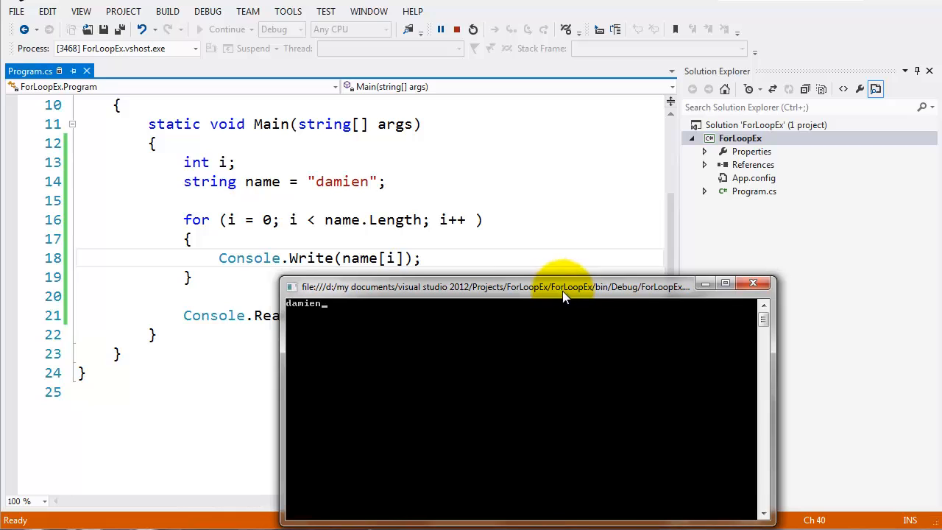
pyautogui.moveTo(567, 286); pyautogui.dragTo(512, 288)
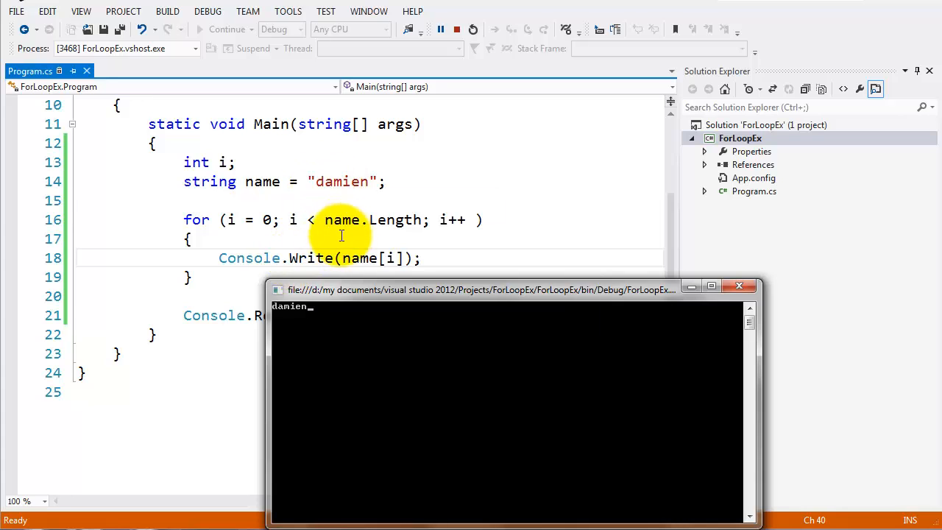
pyautogui.moveTo(329, 194)
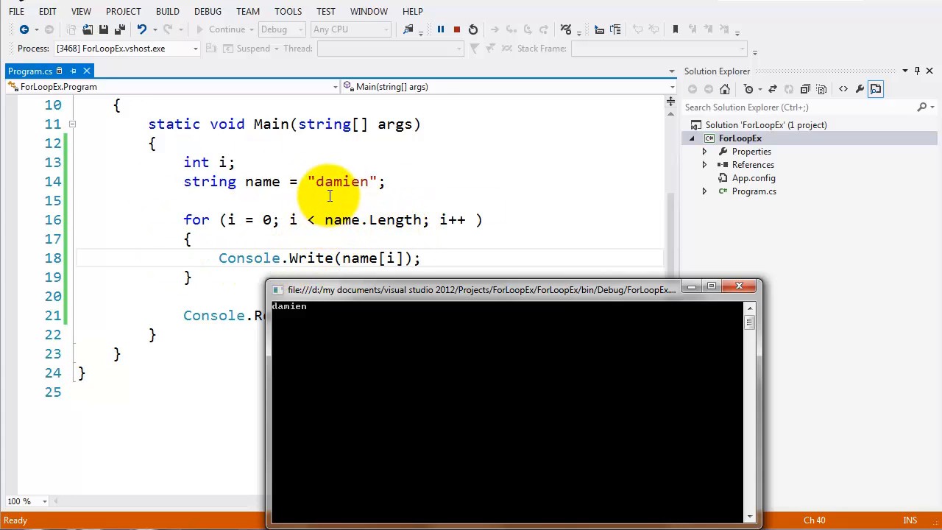
pyautogui.moveTo(322, 200)
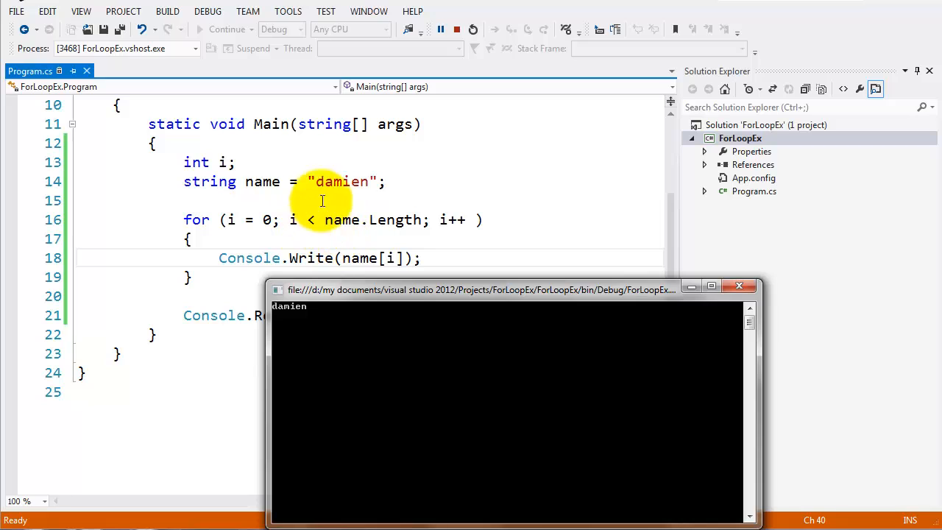
pyautogui.moveTo(568, 238)
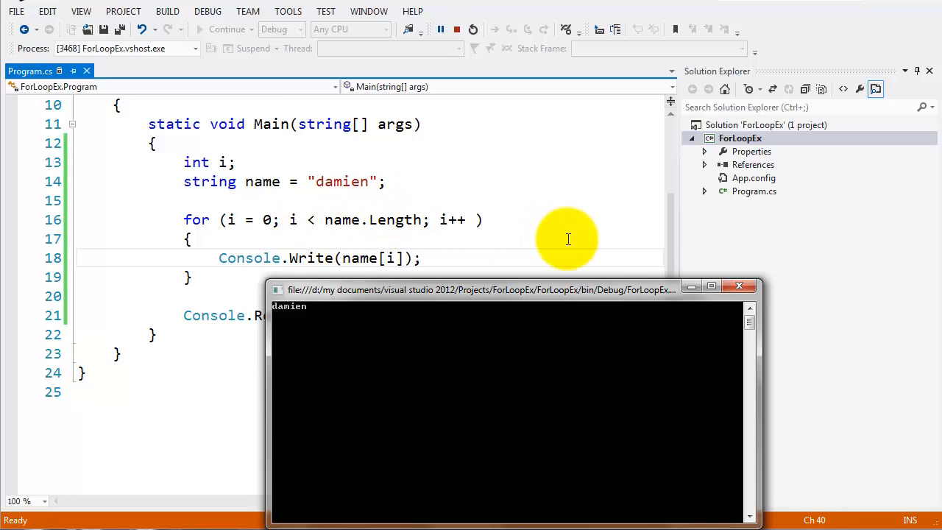
pyautogui.moveTo(533, 250)
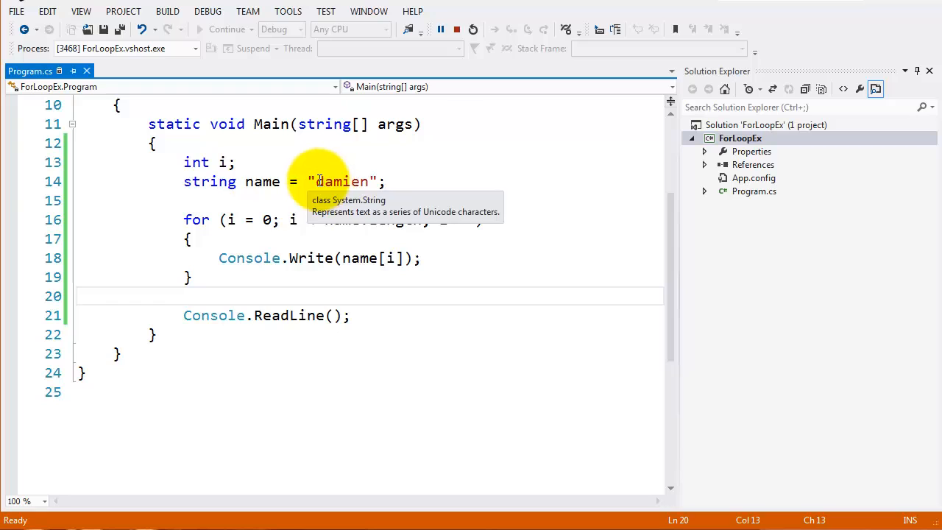
pyautogui.doubleClick(340, 181)
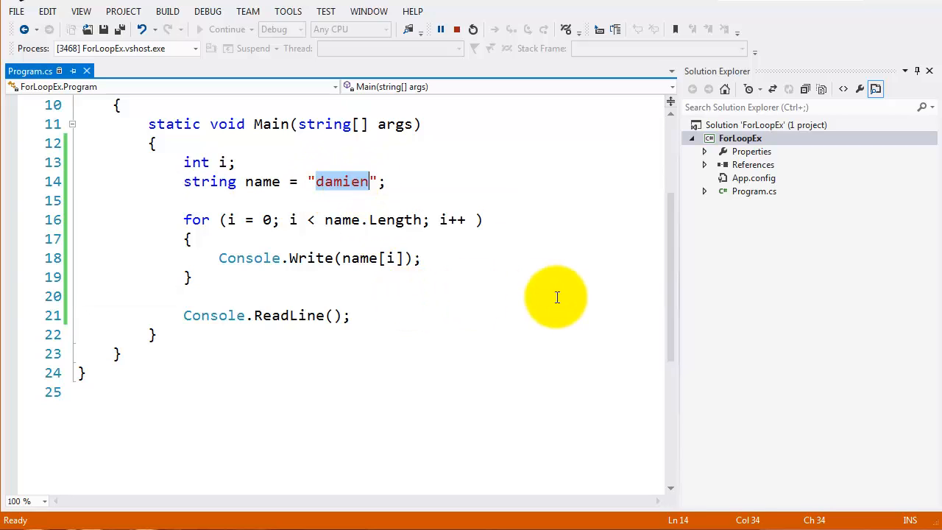
pyautogui.click(295, 295)
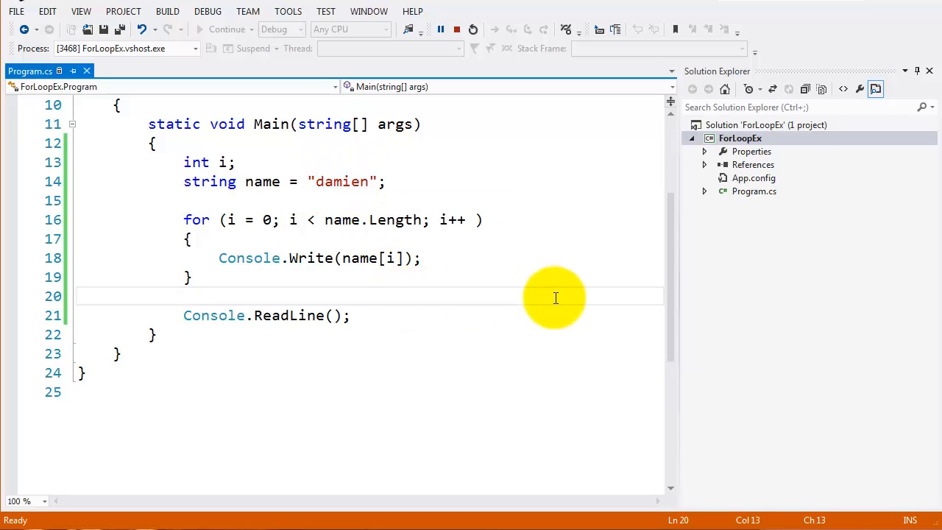
pyautogui.moveTo(556, 297)
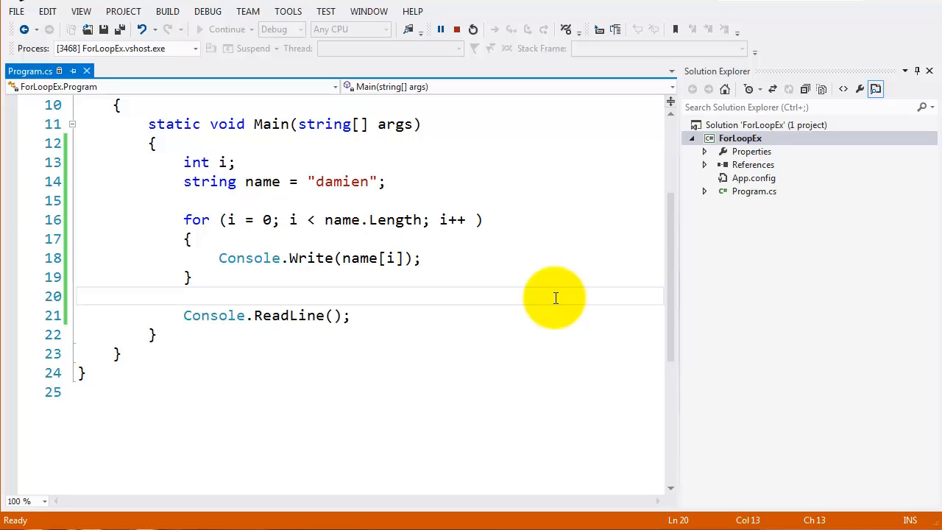
pyautogui.click(182, 296)
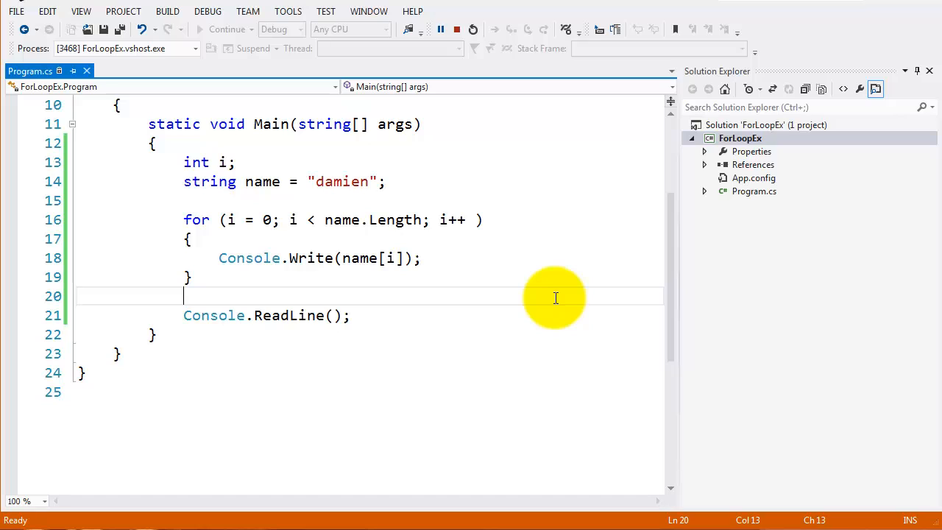